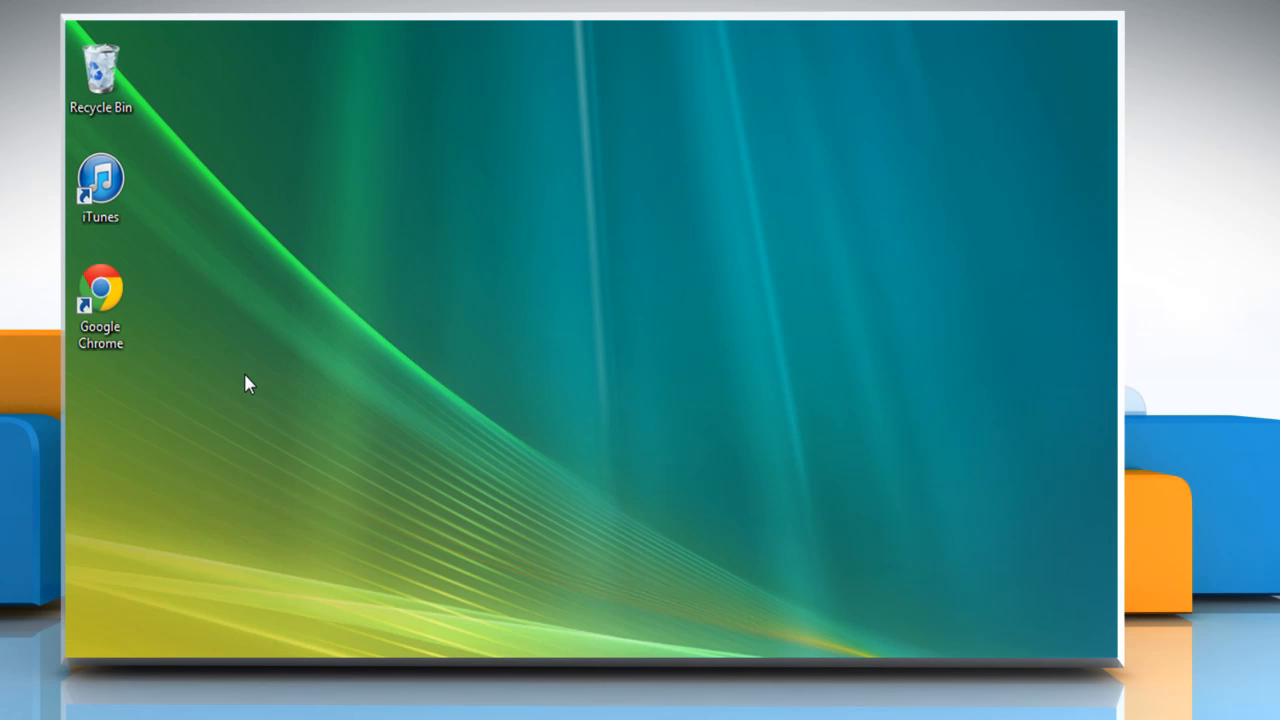
Step: Launch Google Chrome from the desktop icon and go to Settings via the Customize menu
left_click(100, 300)
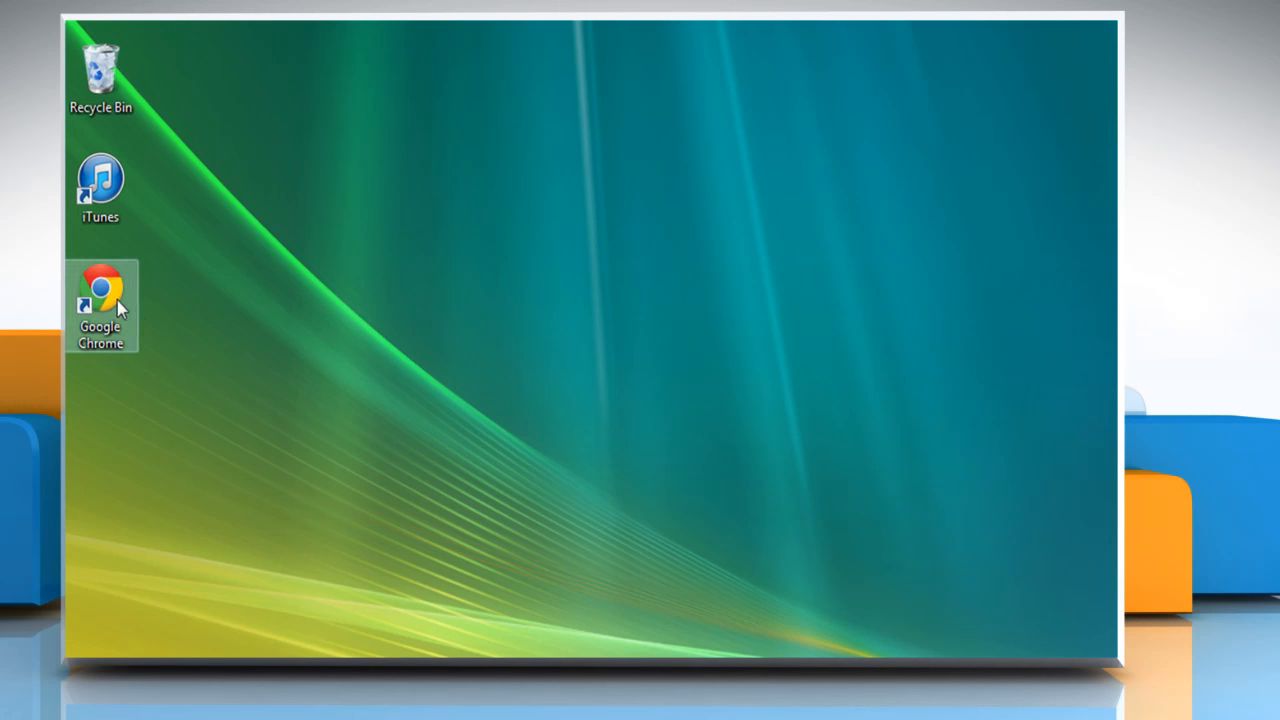
double_click(100, 290)
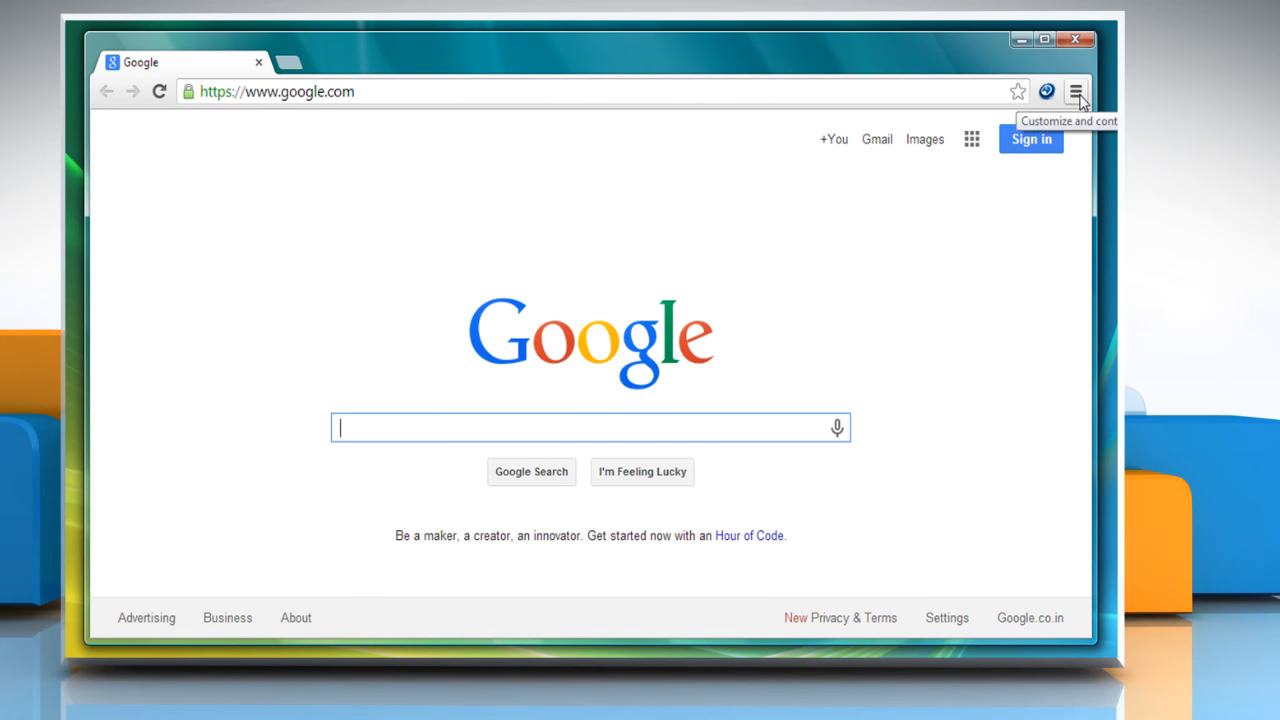
left_click(1076, 92)
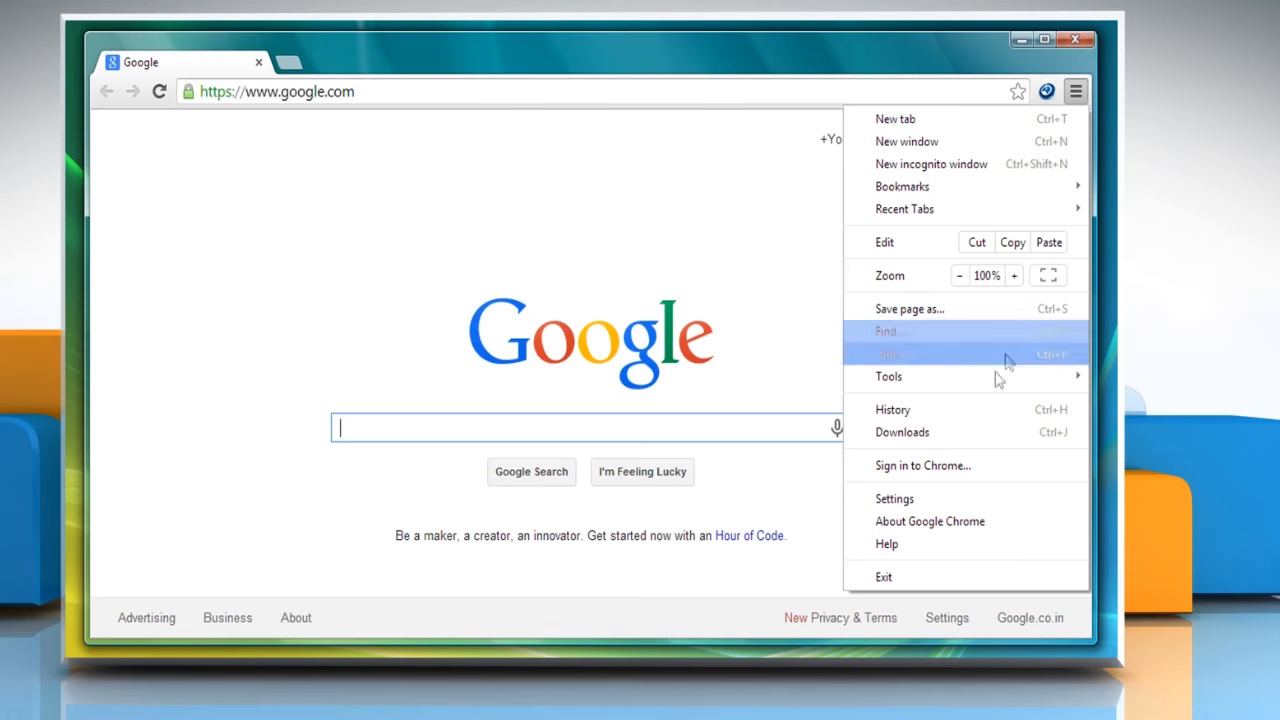
left_click(894, 498)
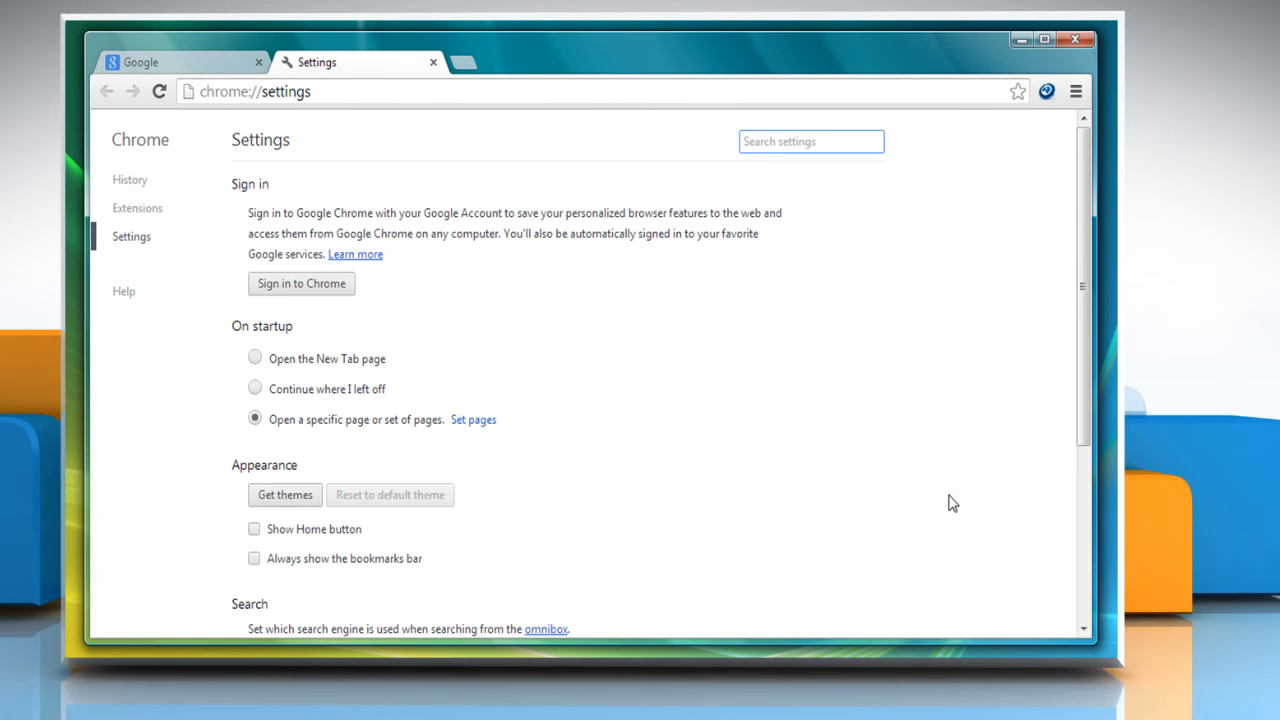
Step: Reveal advanced settings, enter Content settings and bring up Manage exceptions for Pop-ups
scroll("down", 3)
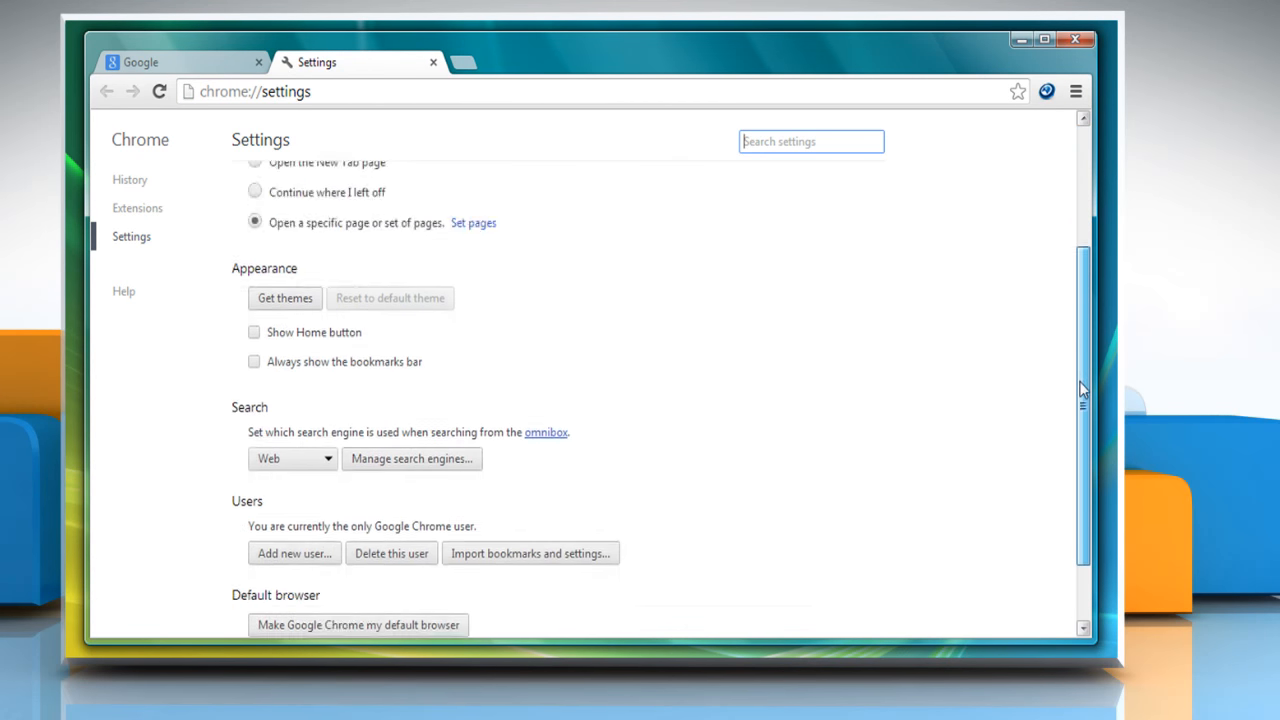
scroll("down", 3)
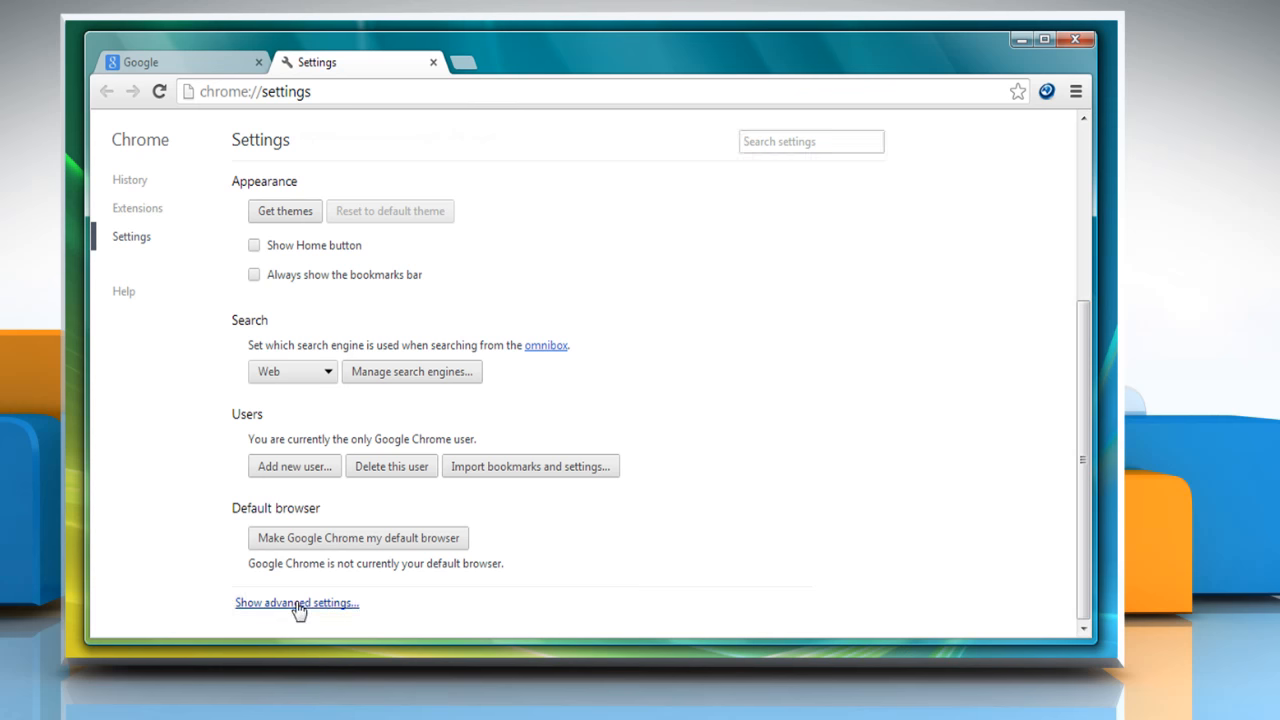
left_click(296, 602)
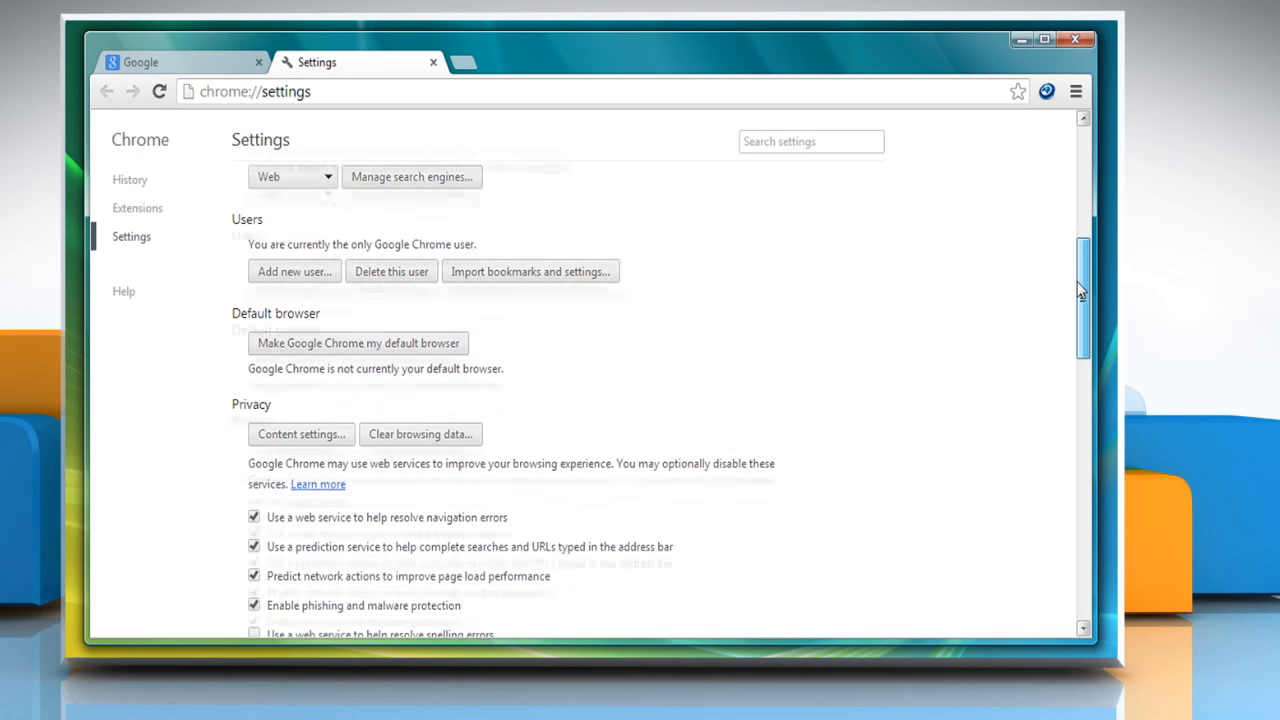
scroll("down", 3)
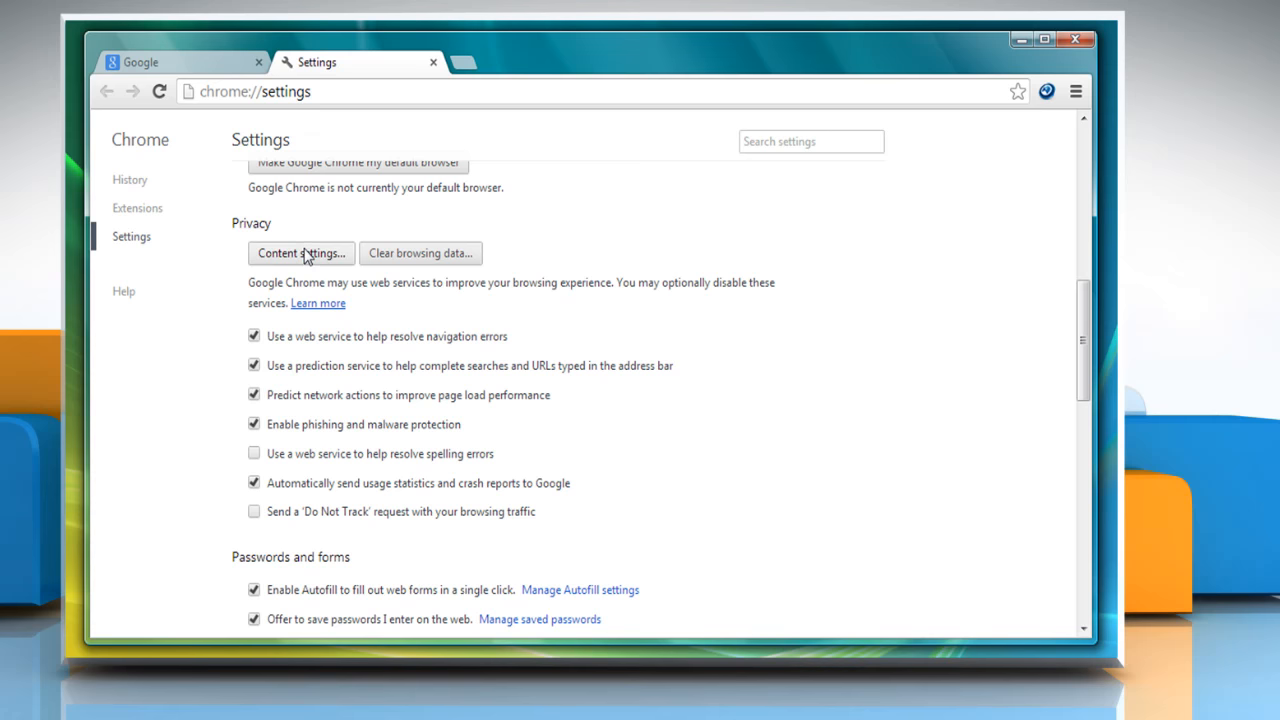
left_click(300, 252)
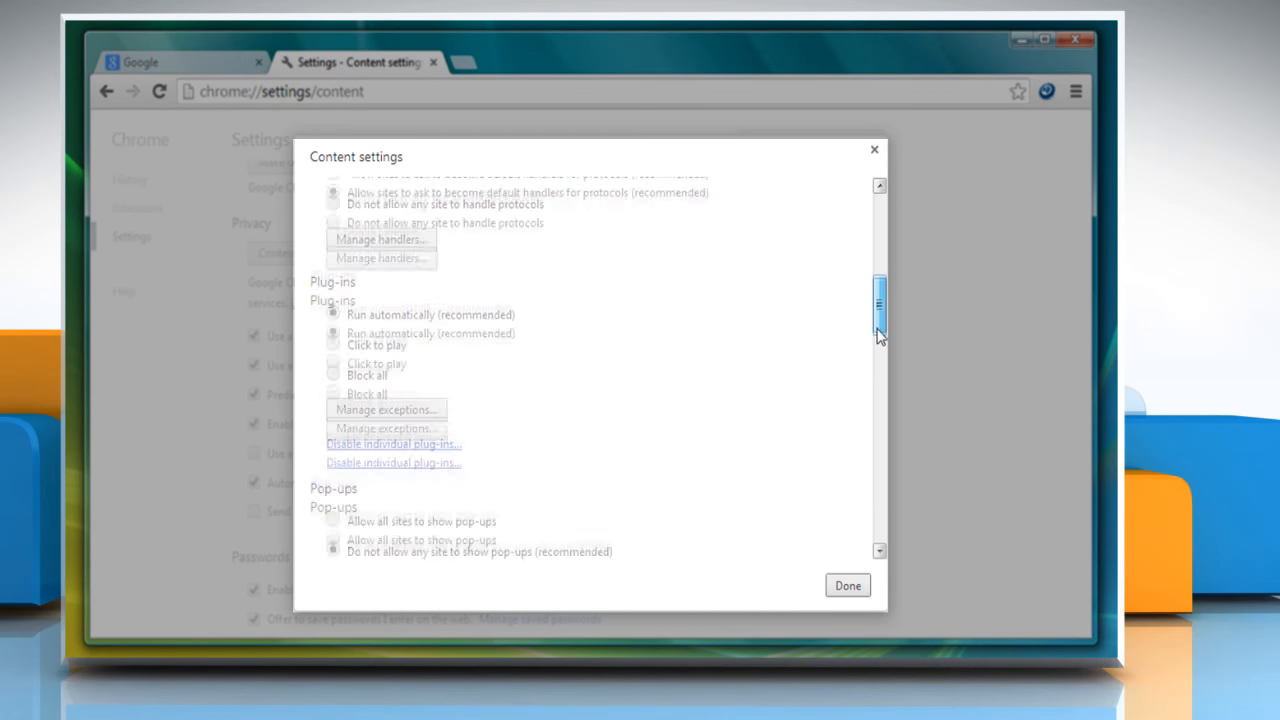
scroll("down", 3)
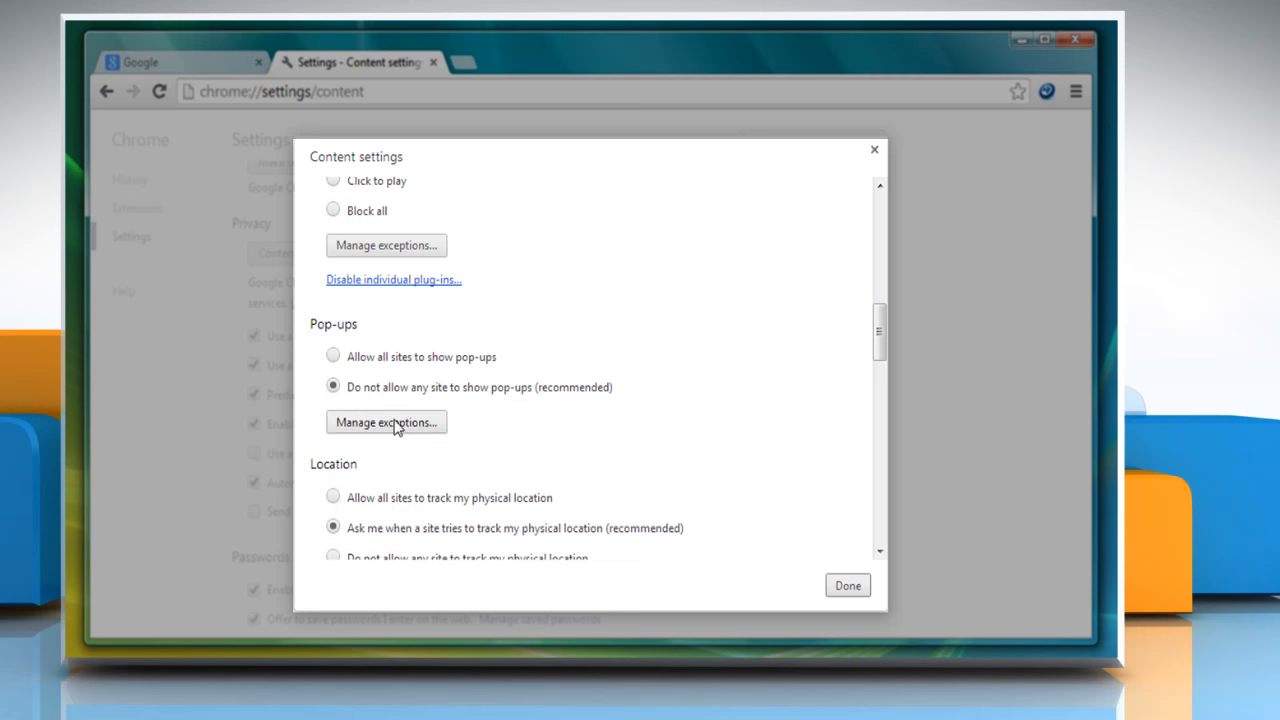
left_click(386, 420)
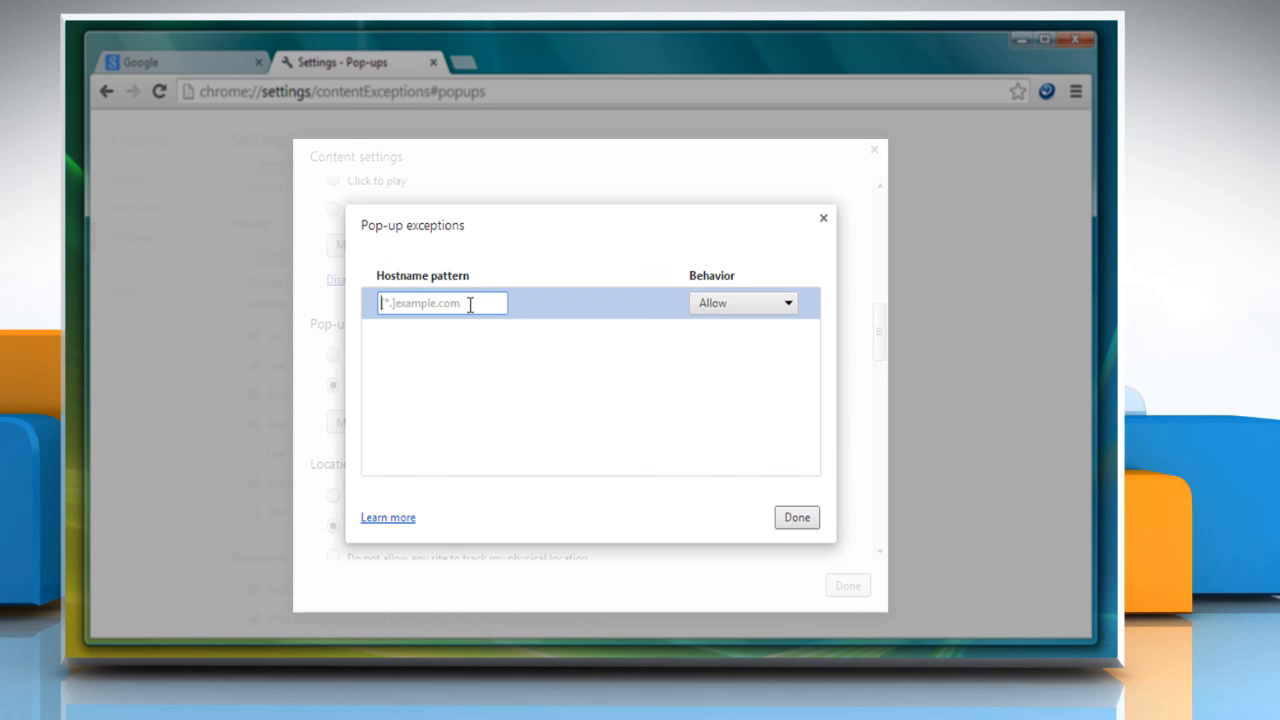
type("www")
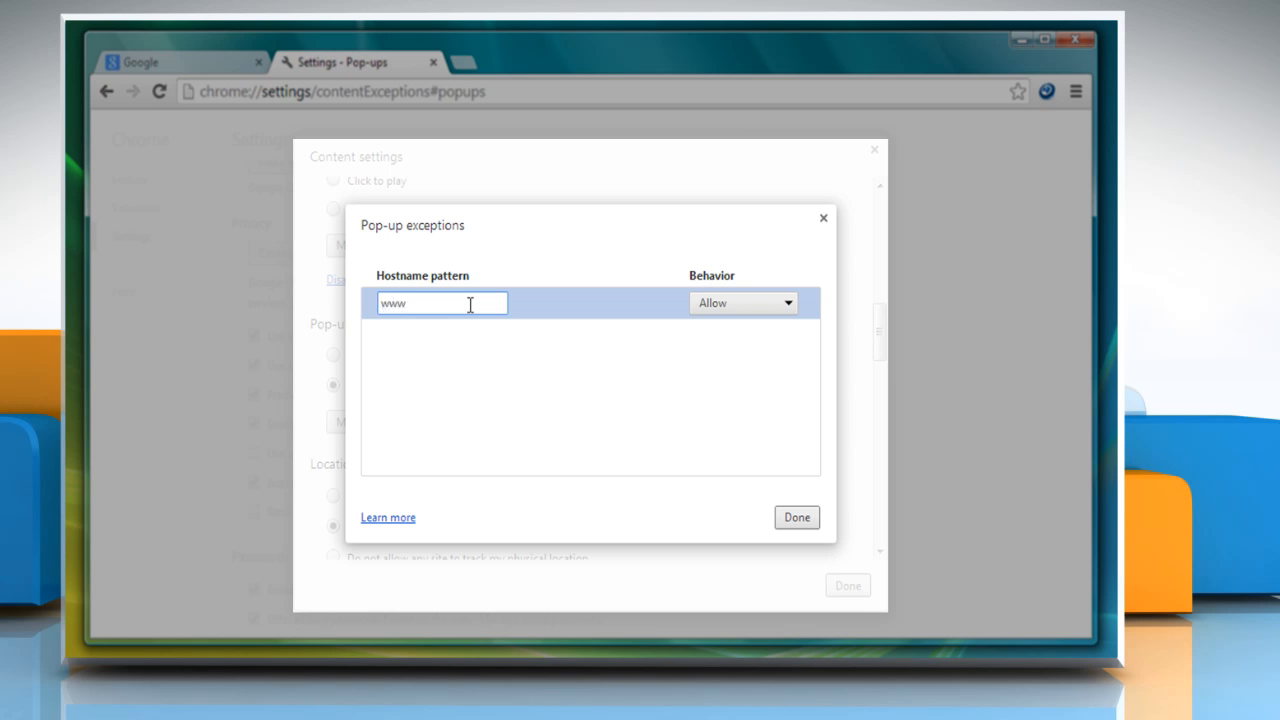
type(".iyogi")
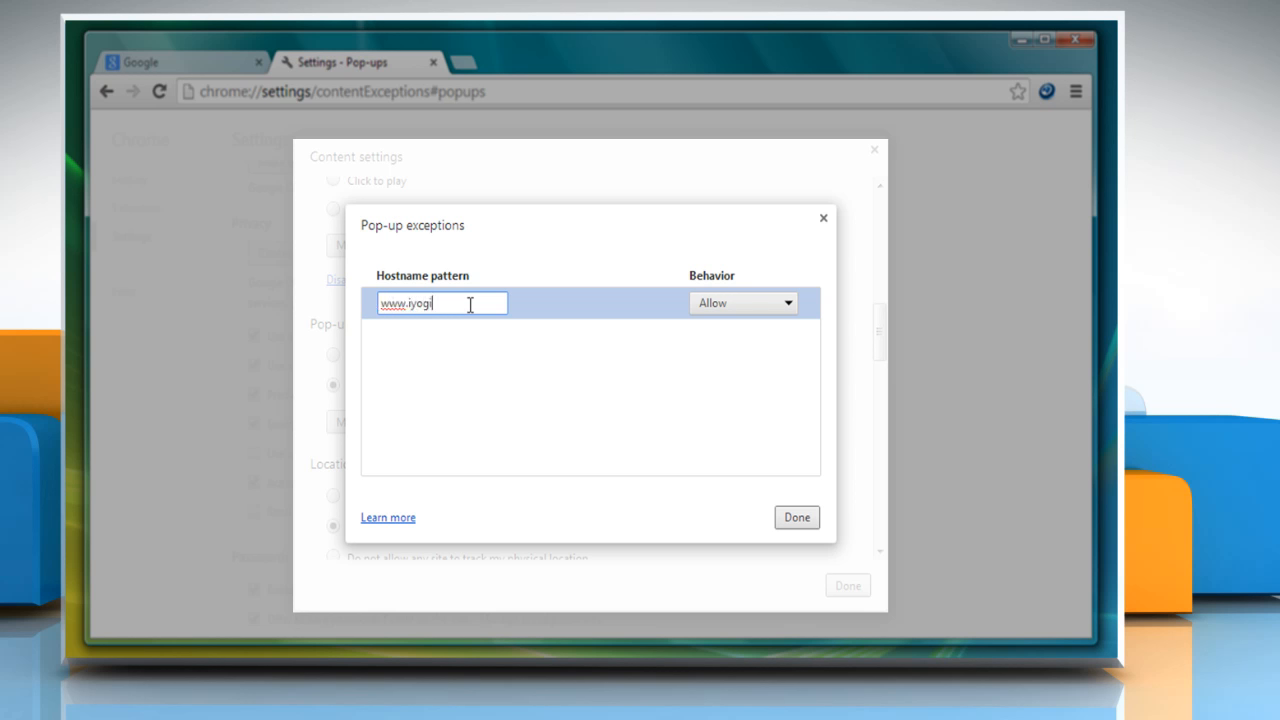
type(".net")
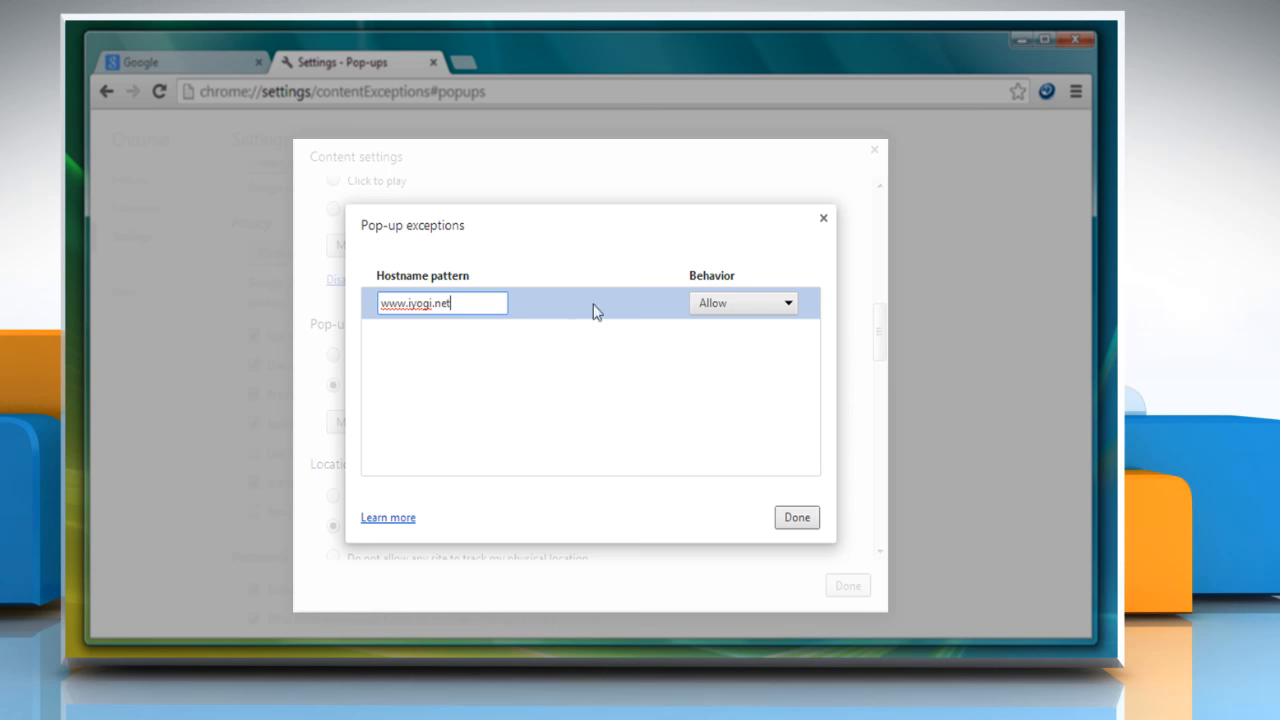
left_click(742, 302)
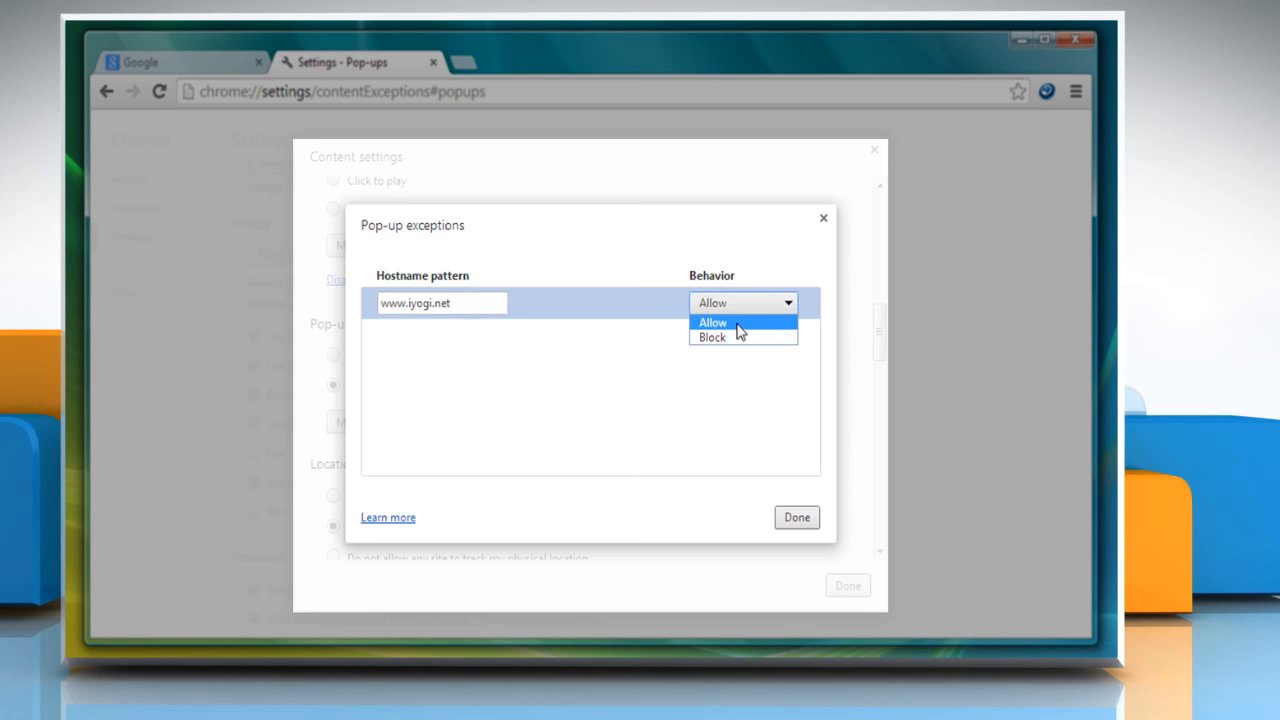
left_click(712, 322)
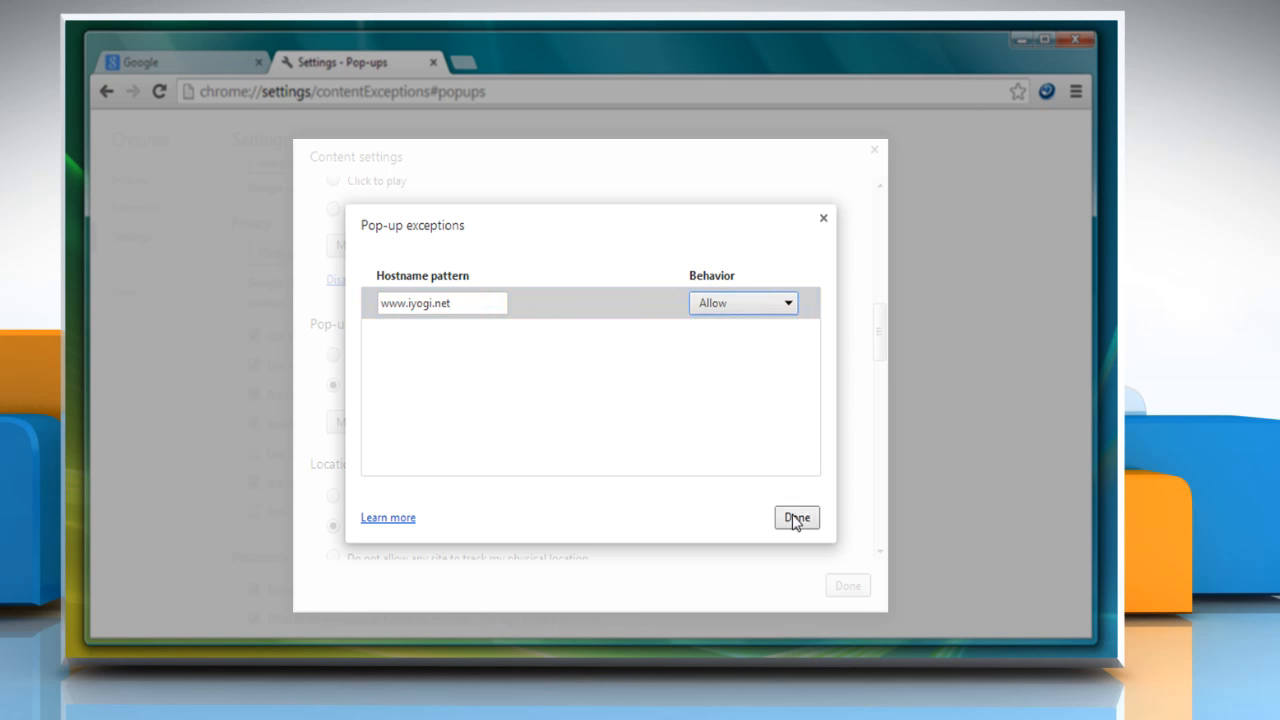
Step: Confirm both dialogs with Done back to Settings and start a new tab
left_click(796, 516)
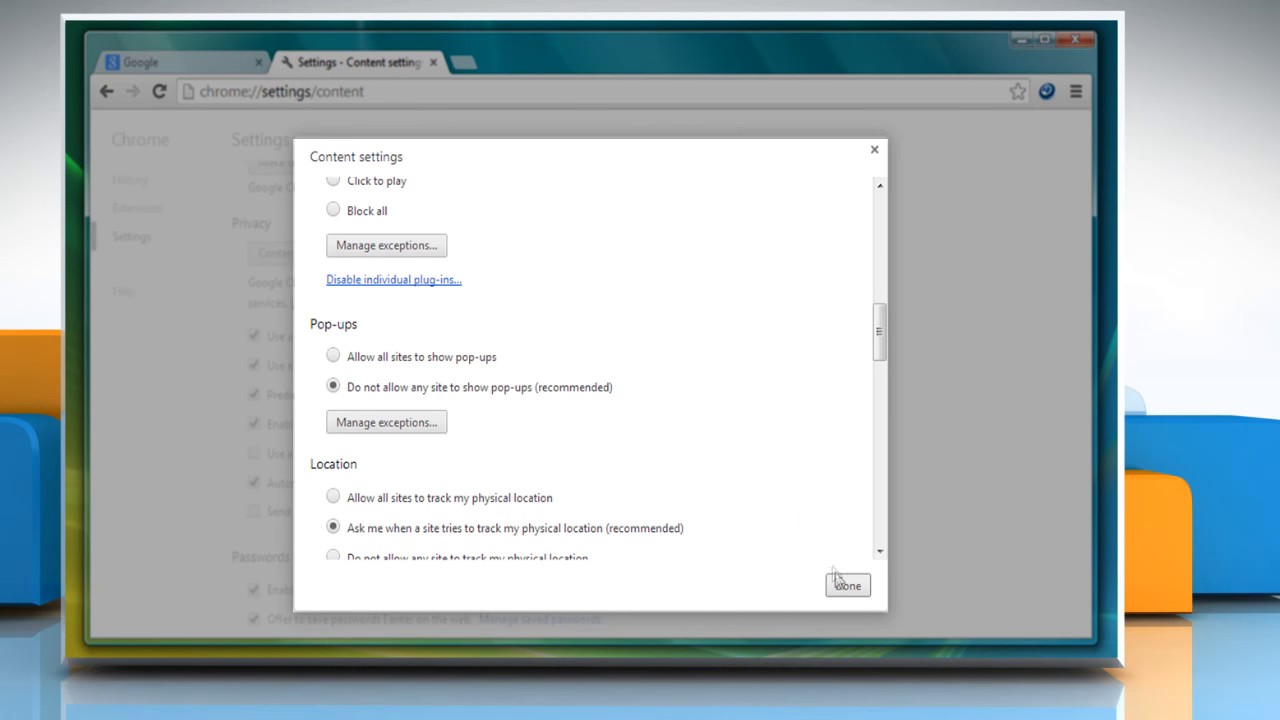
left_click(848, 584)
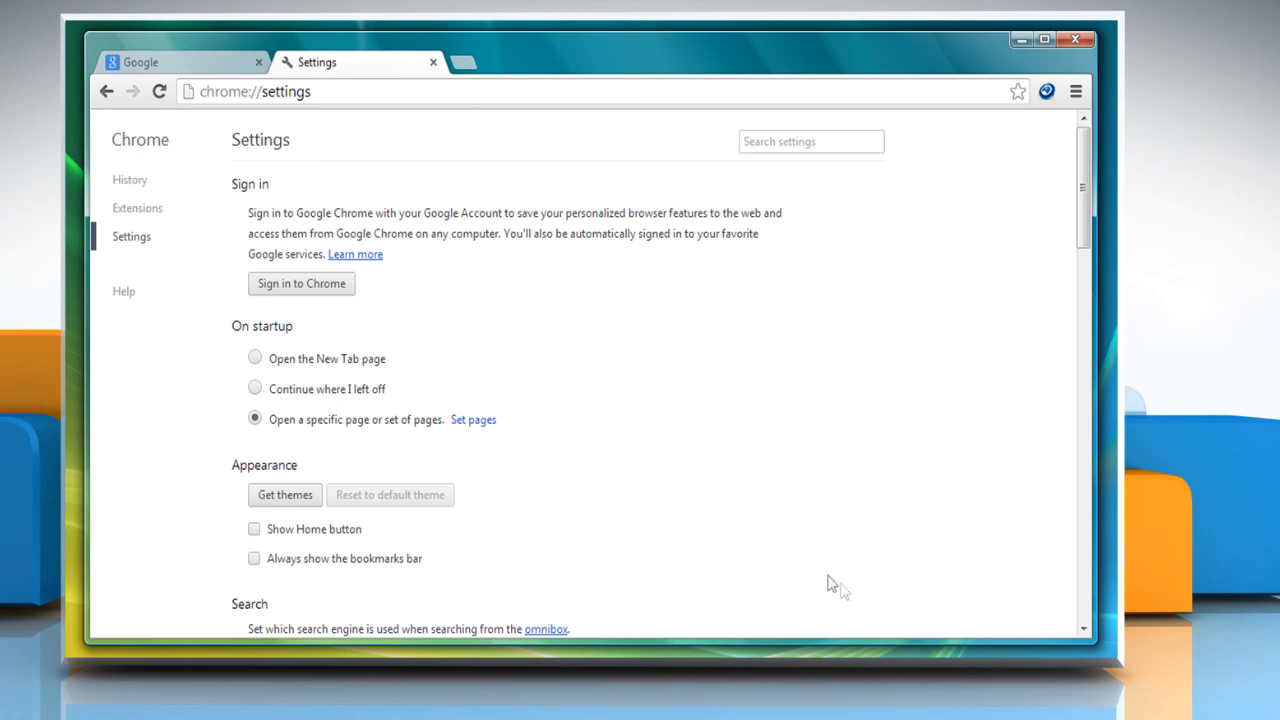
left_click(468, 62)
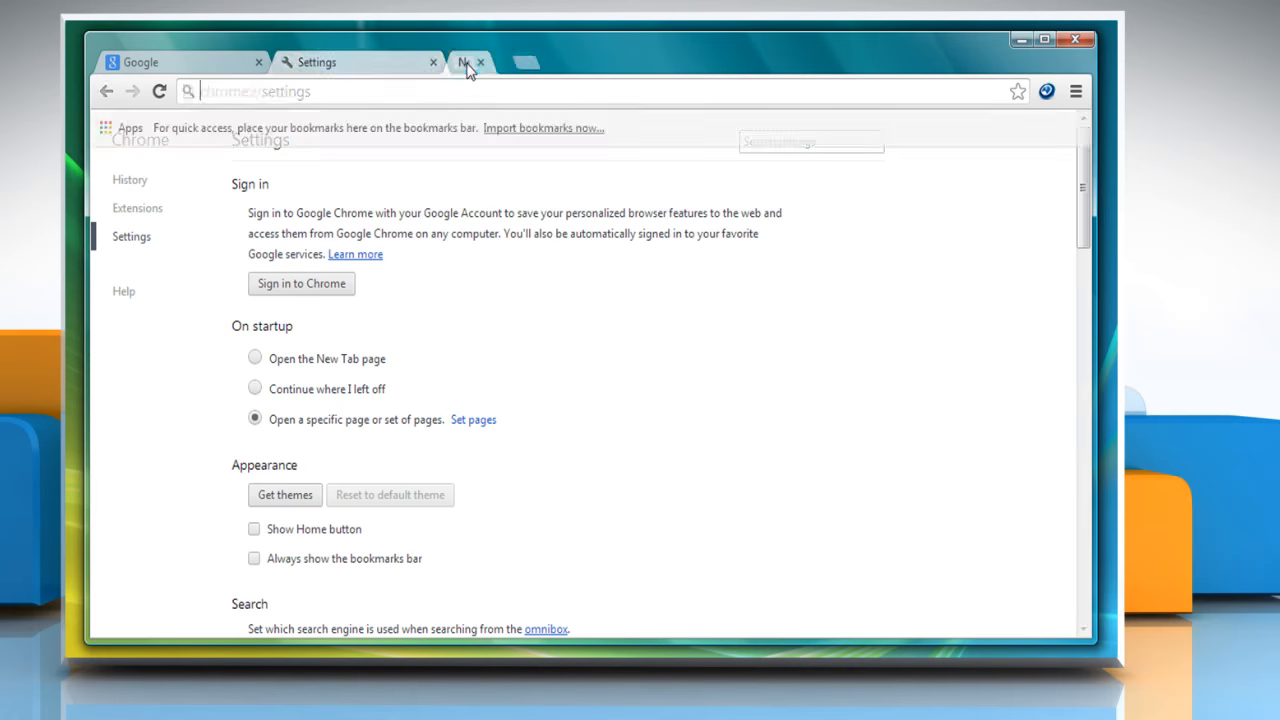